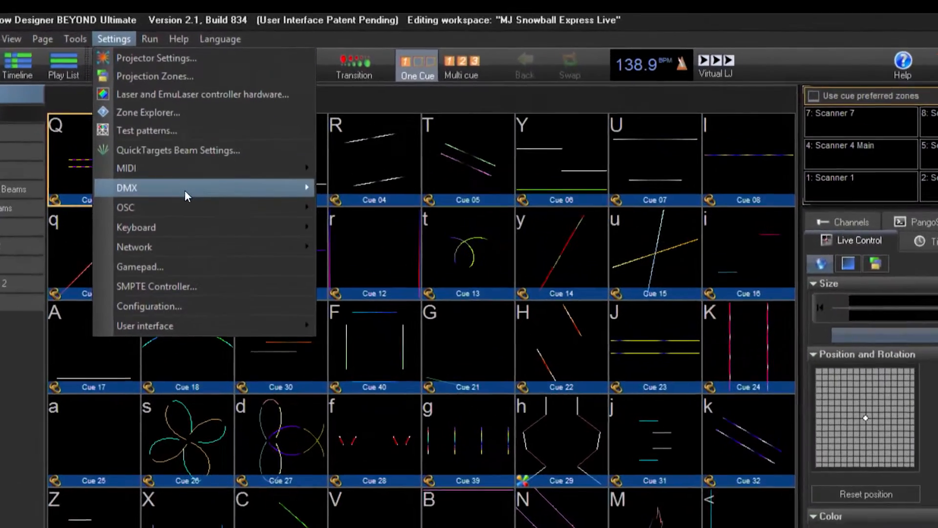
pyautogui.moveTo(186, 195)
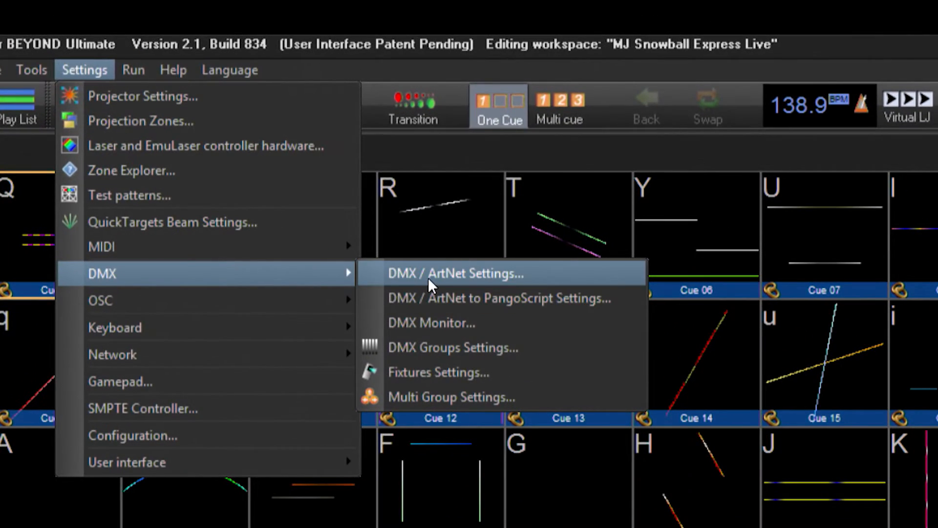
pyautogui.moveTo(407, 280)
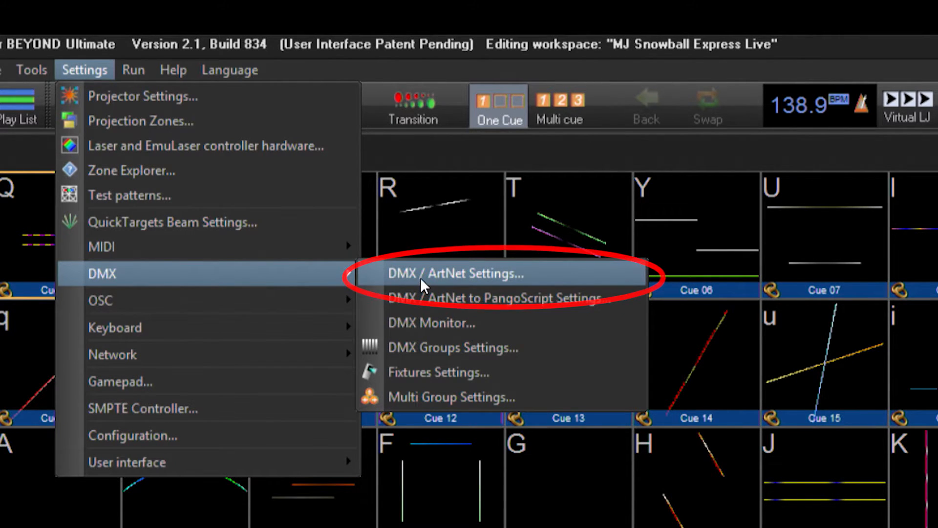
# - Assign DMX input universe 1 to Art-Net subnet 0, universe 1 in the DMX / Art-Net setup
pyautogui.click(455, 273)
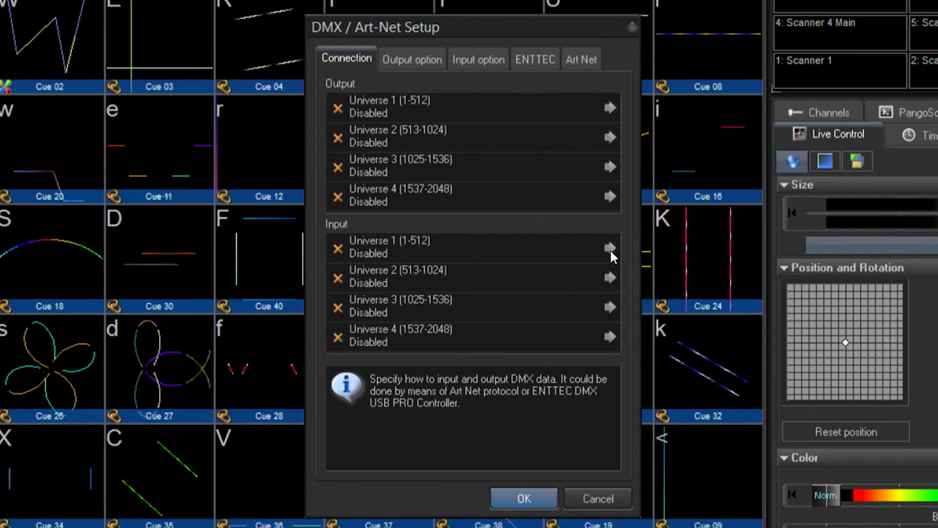
pyautogui.click(609, 247)
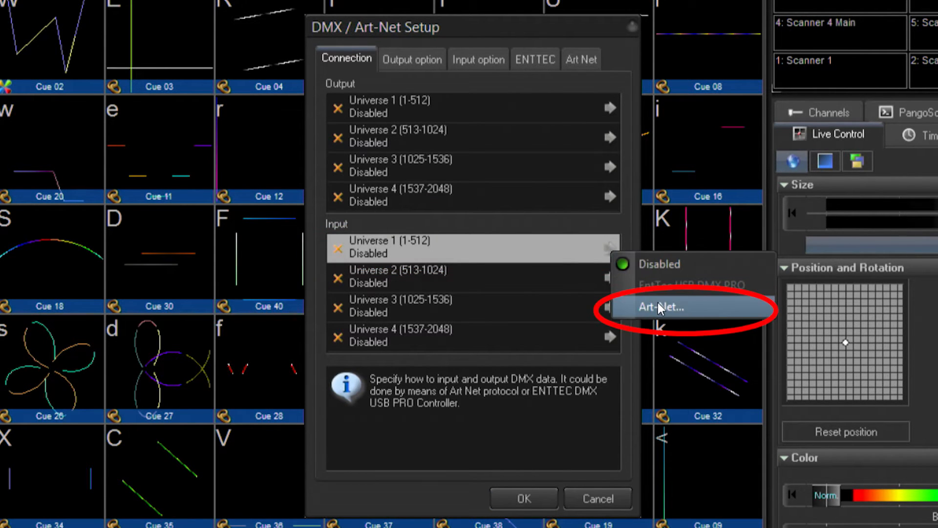
pyautogui.click(660, 307)
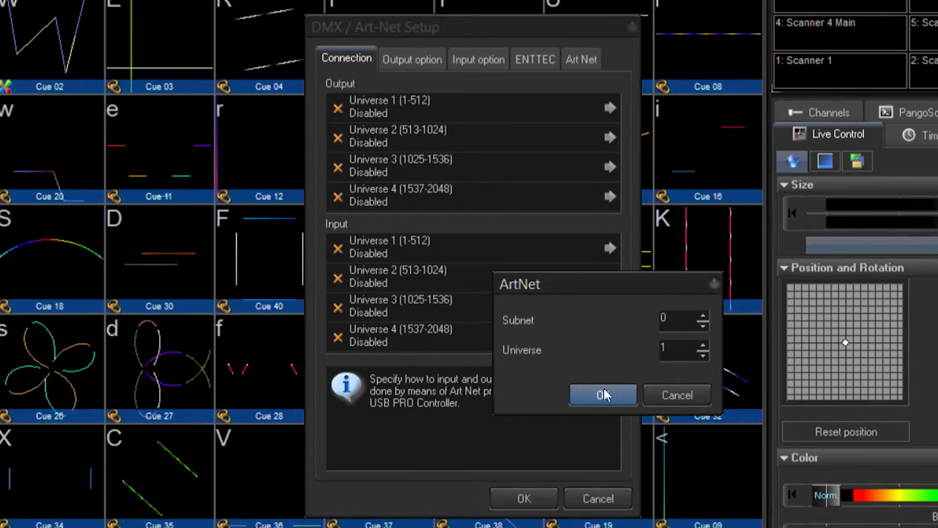
pyautogui.click(602, 394)
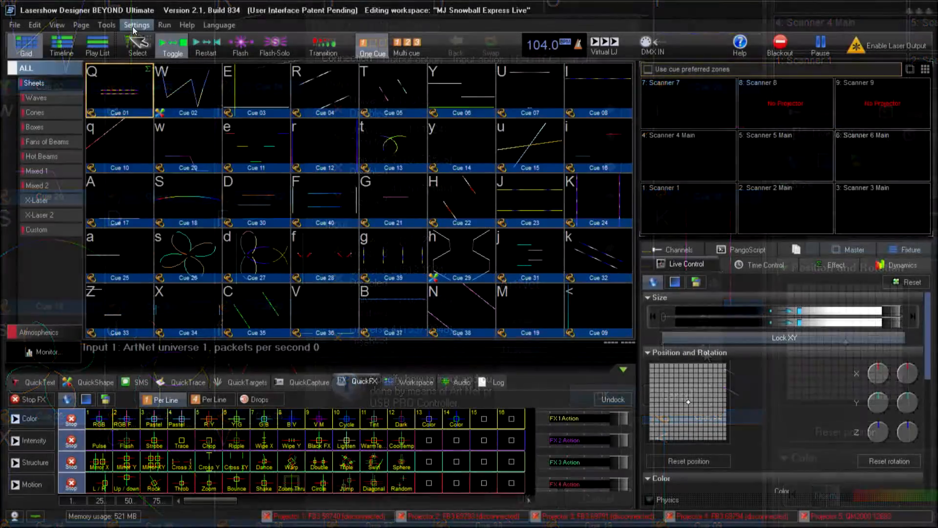
# - Refresh the ENTTEC device list and connect the ENTTEC DMX USB PRO on COM3
pyautogui.click(135, 24)
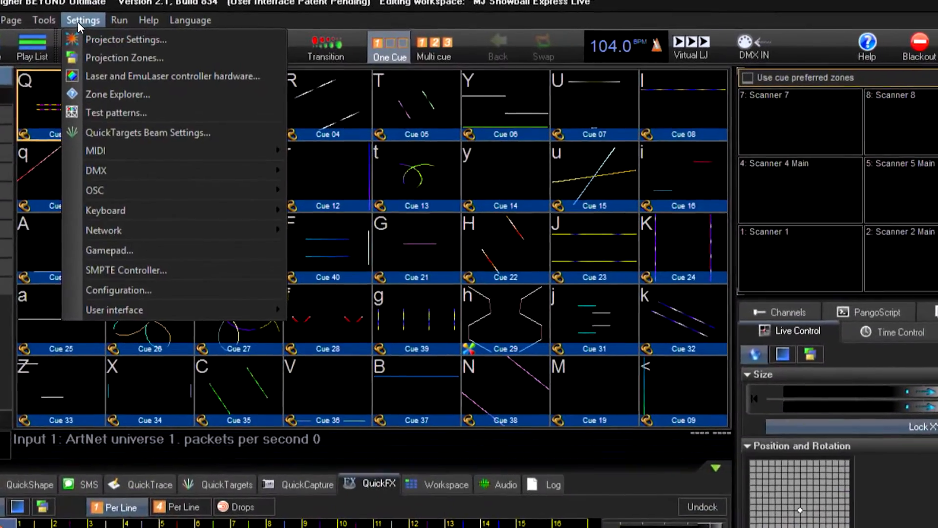
pyautogui.moveTo(166, 229)
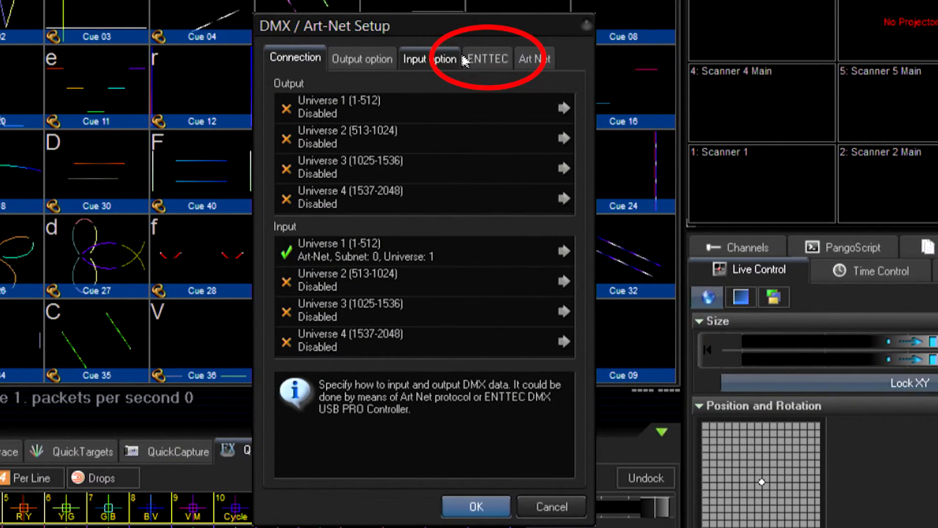
pyautogui.click(488, 58)
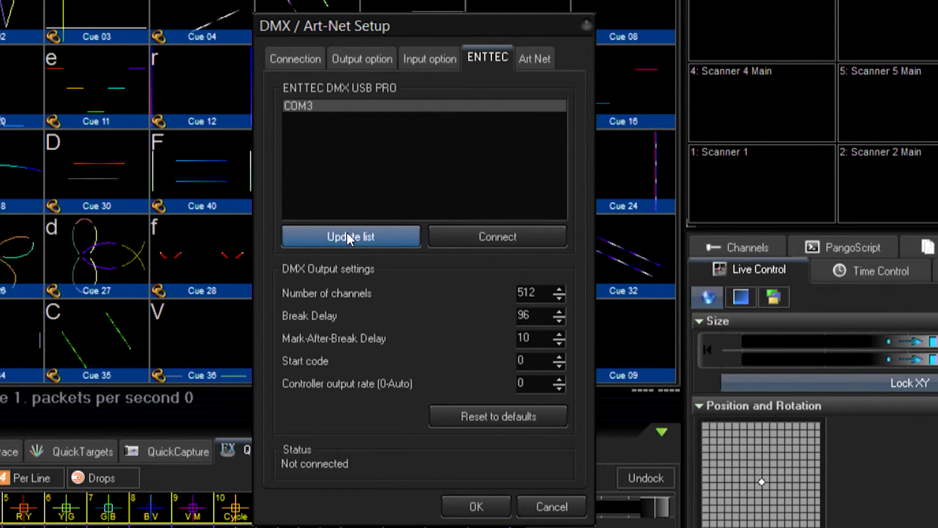
pyautogui.click(350, 237)
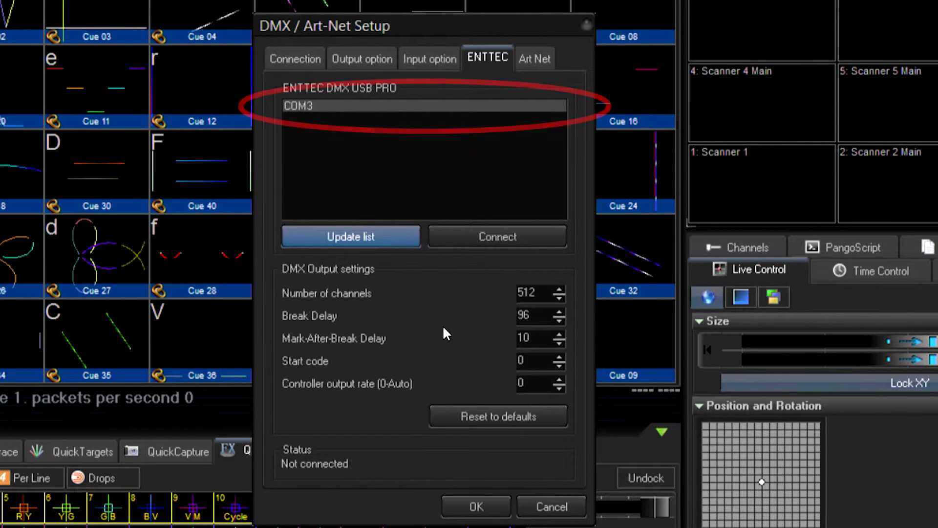
pyautogui.click(497, 237)
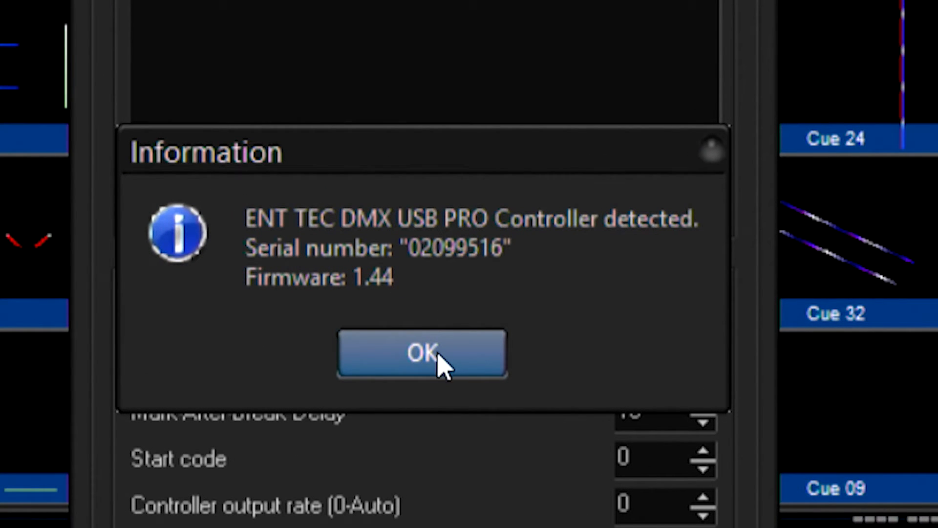
pyautogui.click(422, 353)
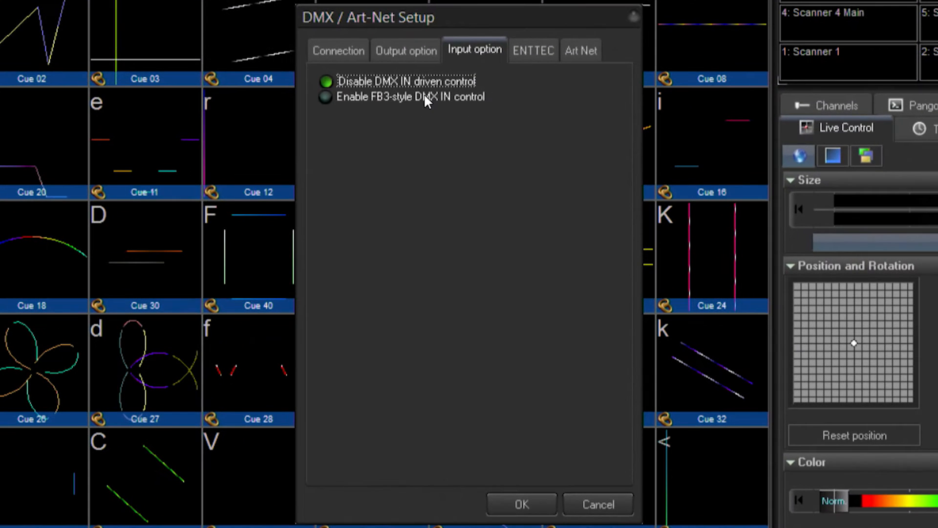
# - Enable FB3-style DMX IN control from channel 1 and review the Page and Color channel value ranges
pyautogui.click(324, 96)
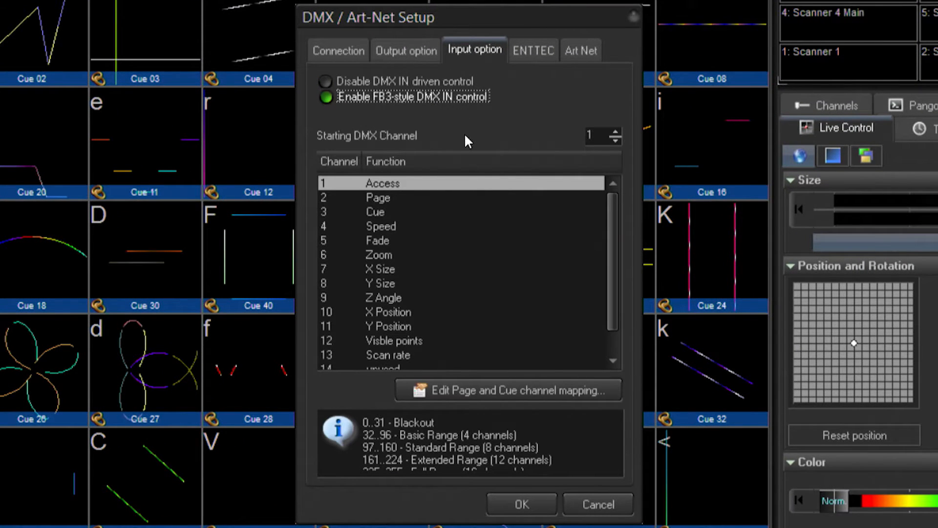
pyautogui.moveTo(354, 169)
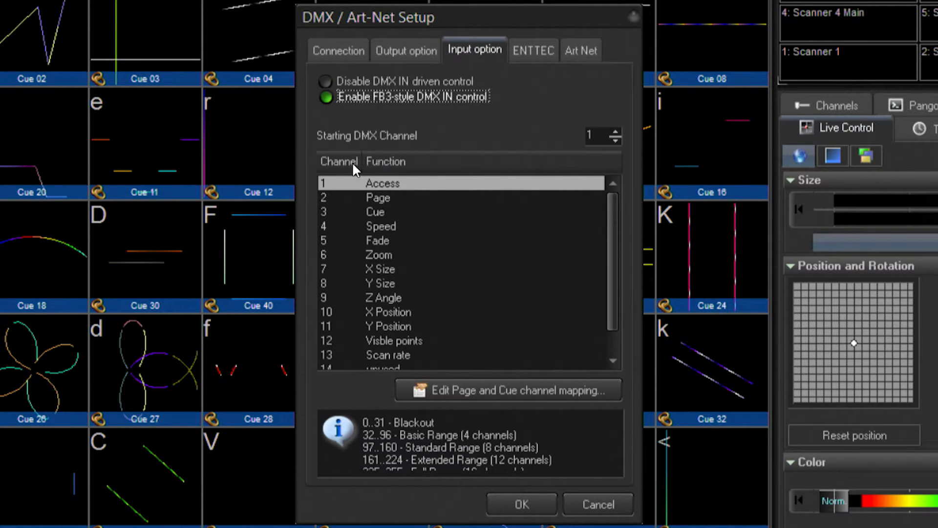
pyautogui.moveTo(615, 216)
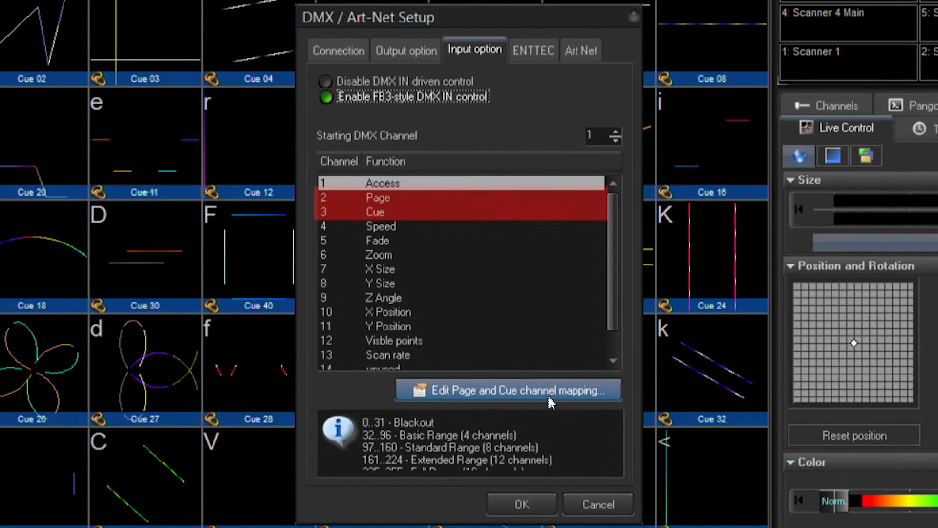
pyautogui.moveTo(386, 447)
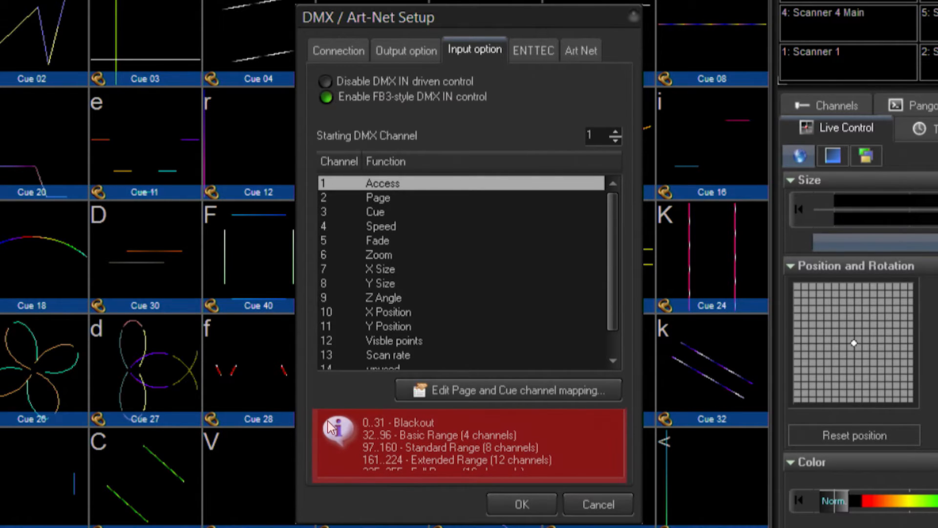
pyautogui.moveTo(441, 200)
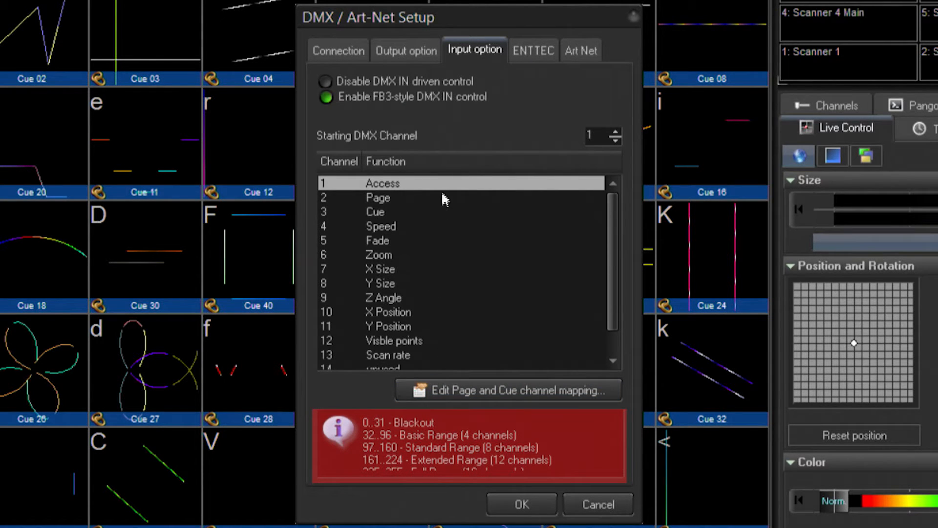
pyautogui.moveTo(160, 393)
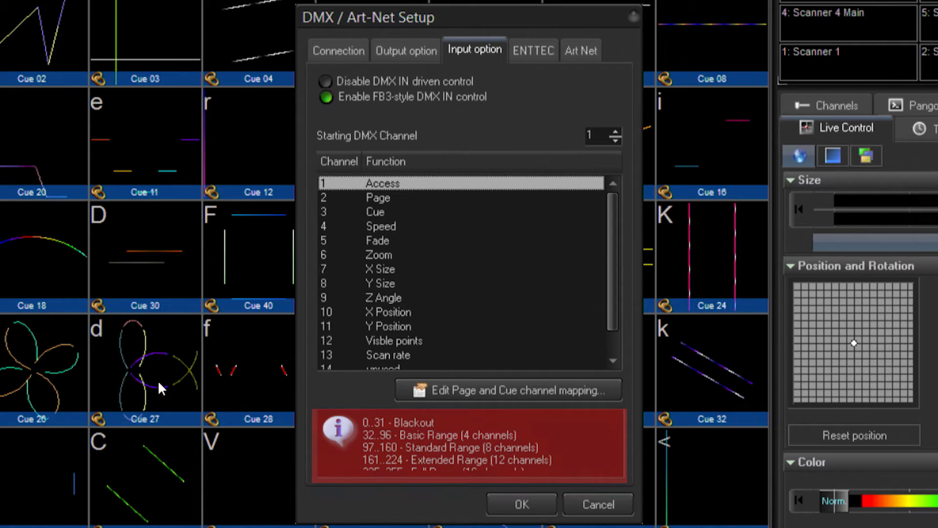
pyautogui.click(377, 197)
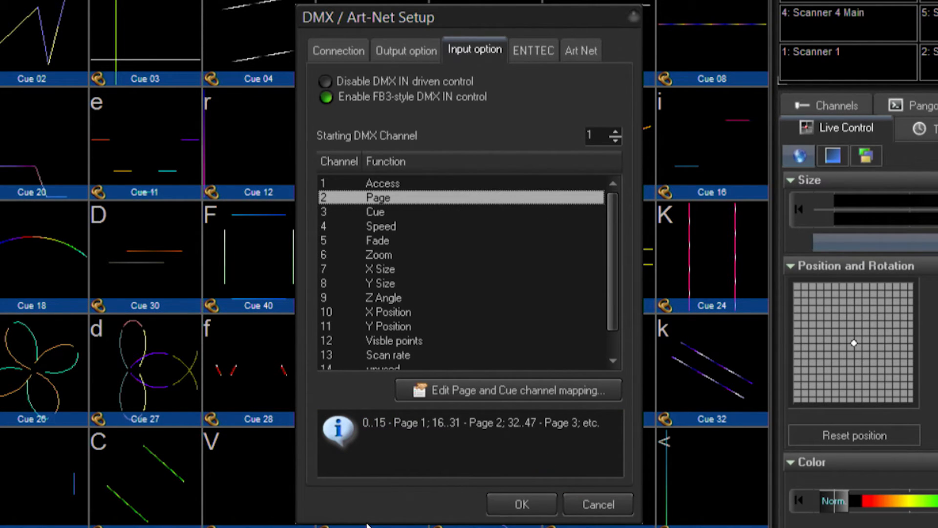
pyautogui.click(376, 197)
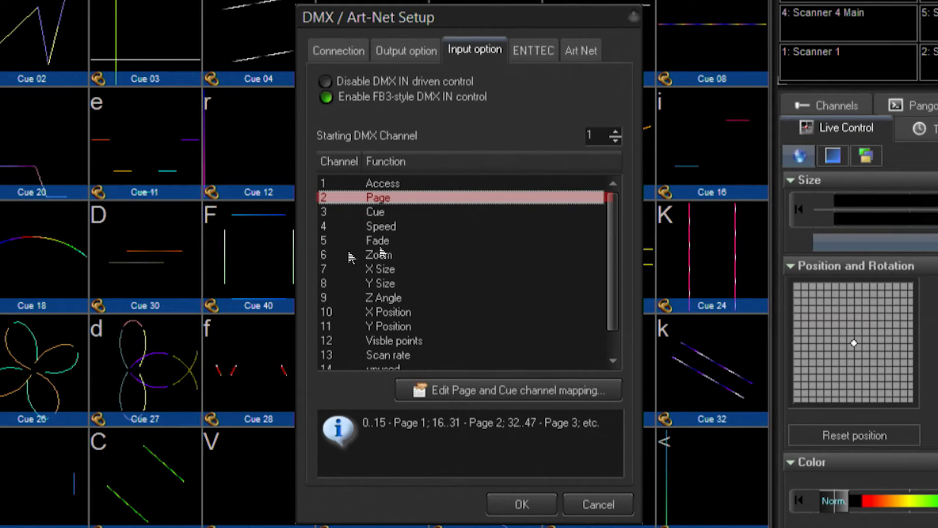
pyautogui.click(378, 240)
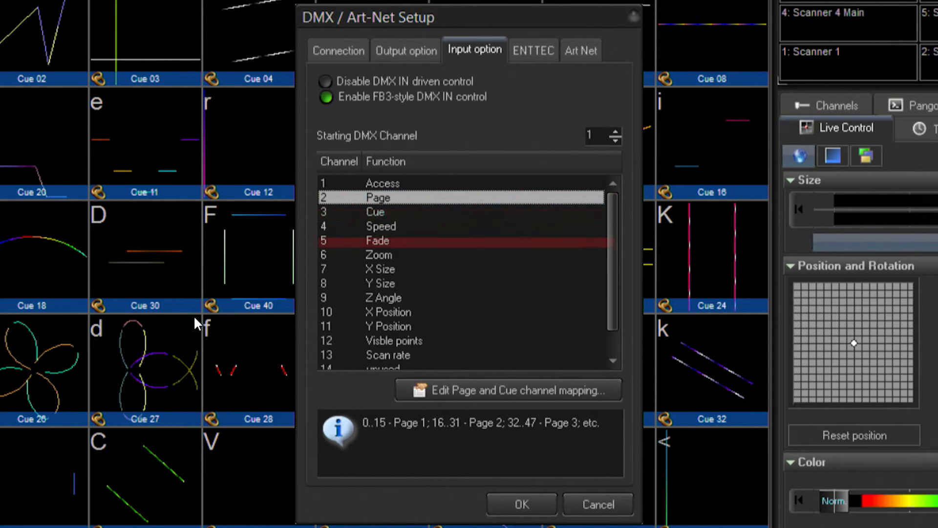
pyautogui.click(375, 212)
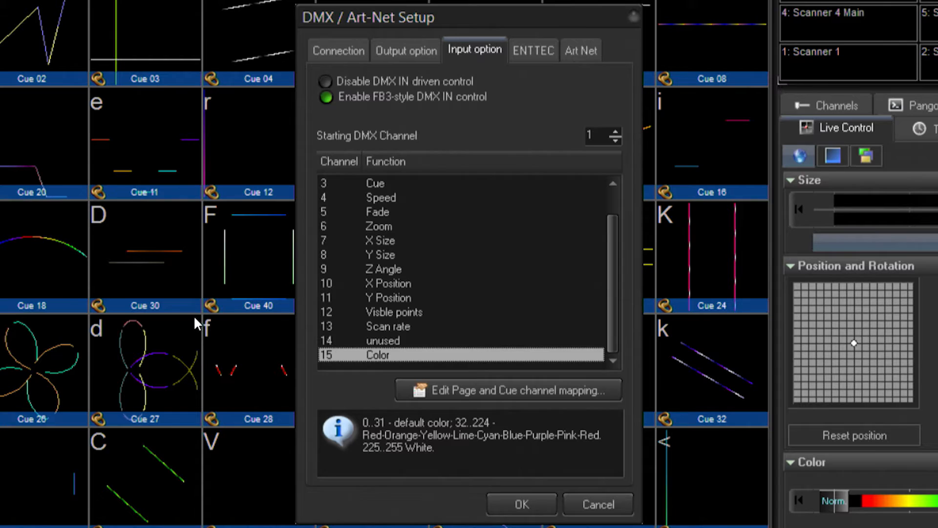
pyautogui.click(381, 197)
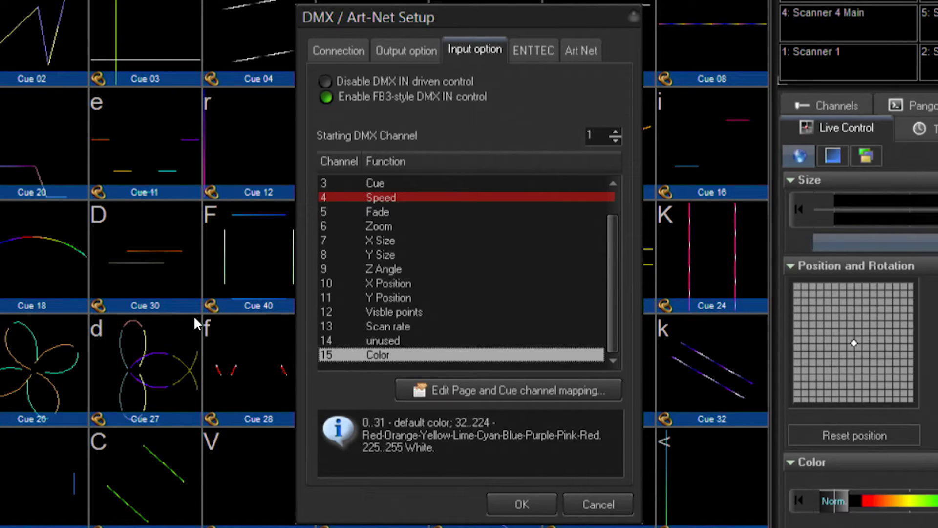
# - Apply the DMX input settings, closing the DMX / Art-Net setup
pyautogui.click(379, 226)
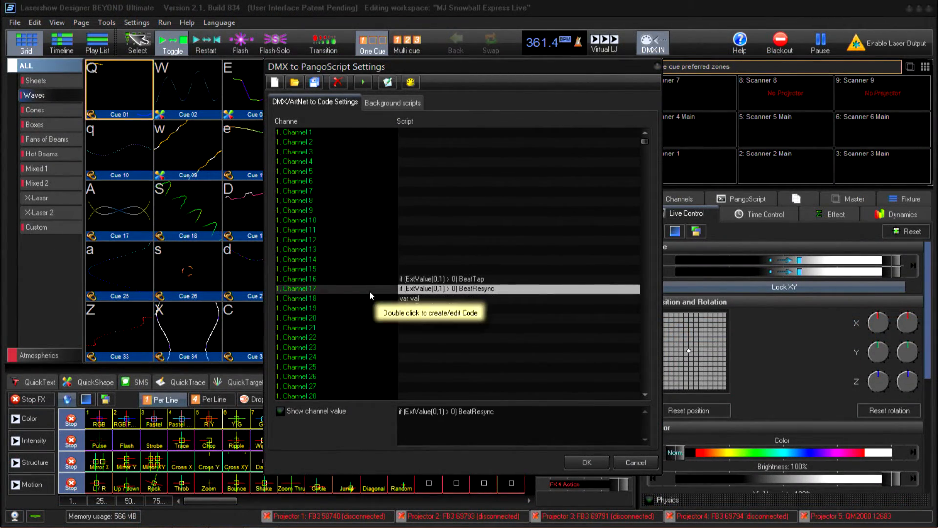
# - Close the DMX to PangoScript settings window
pyautogui.click(298, 308)
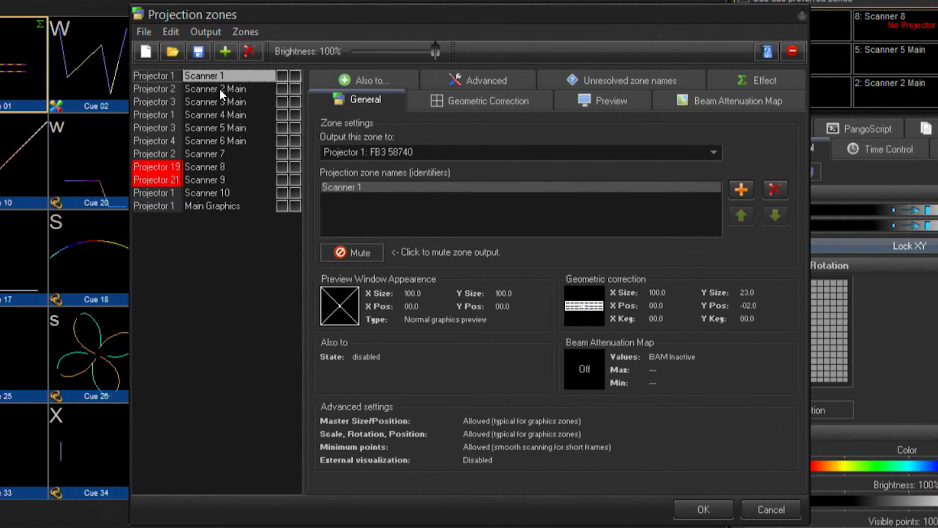
pyautogui.click(215, 101)
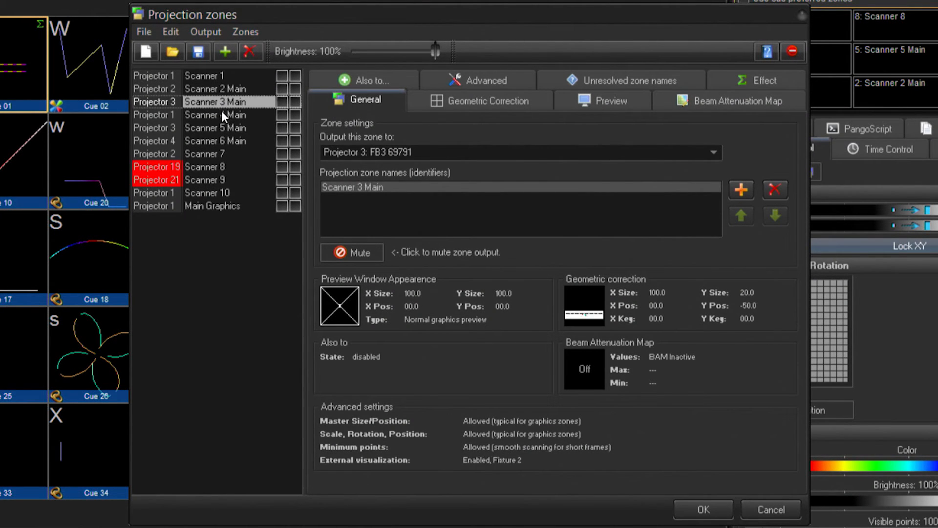
pyautogui.click(215, 114)
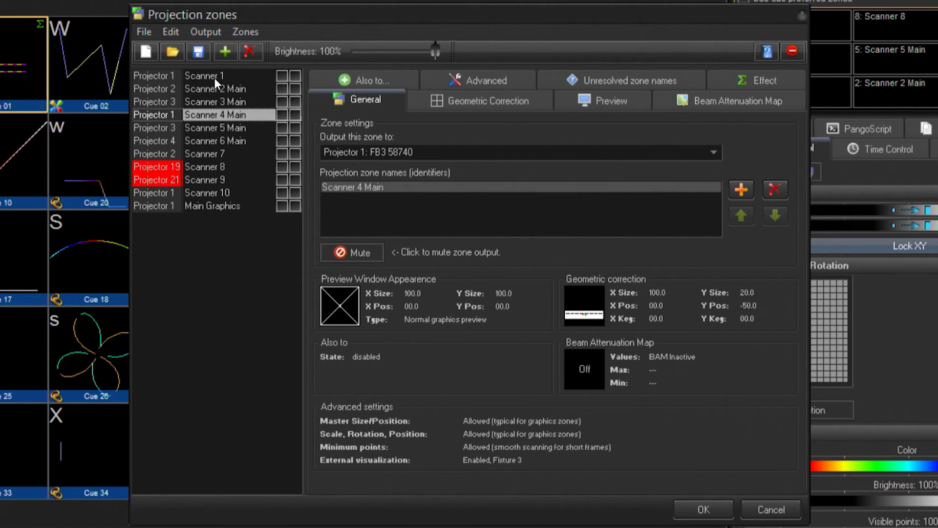
pyautogui.click(204, 75)
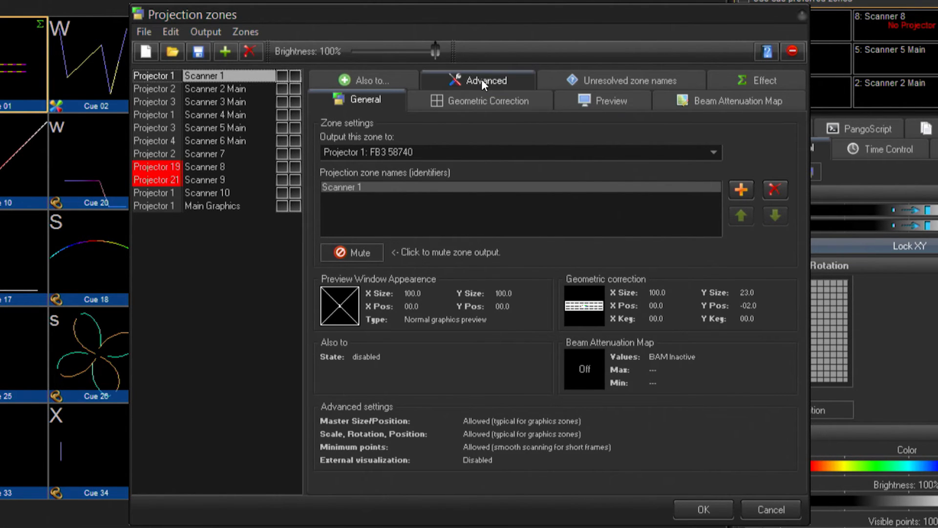
pyautogui.click(488, 101)
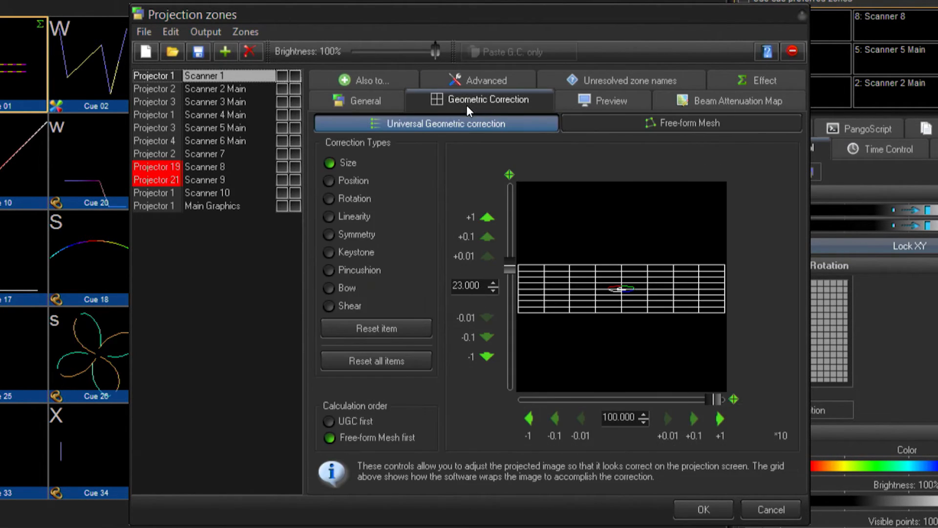
pyautogui.click(214, 89)
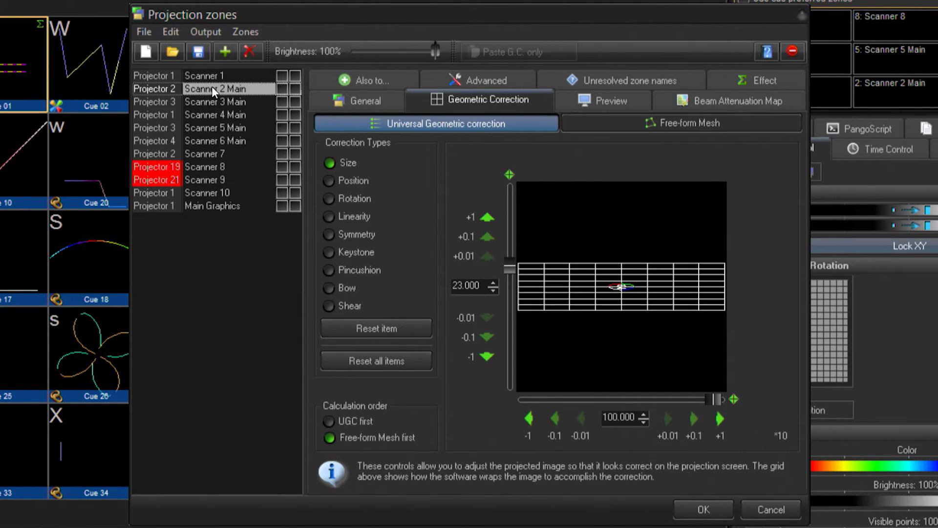
pyautogui.click(215, 114)
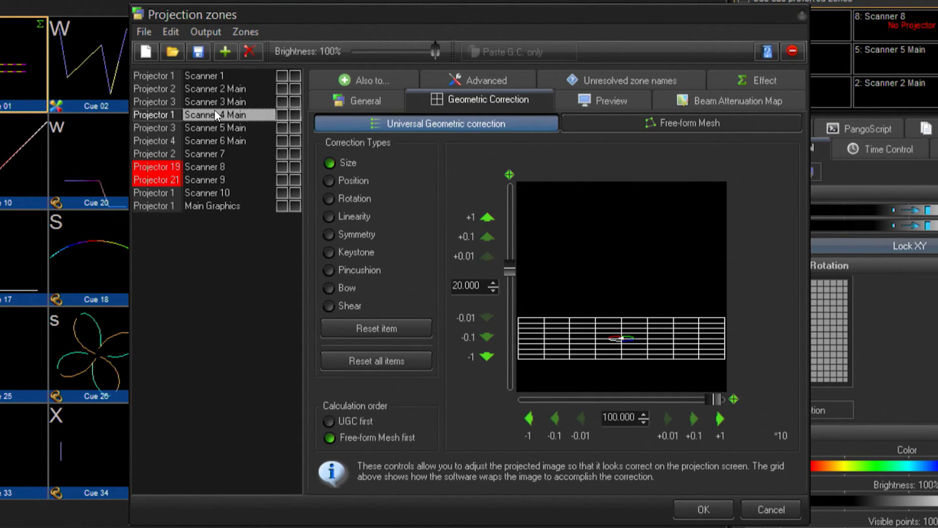
pyautogui.click(215, 101)
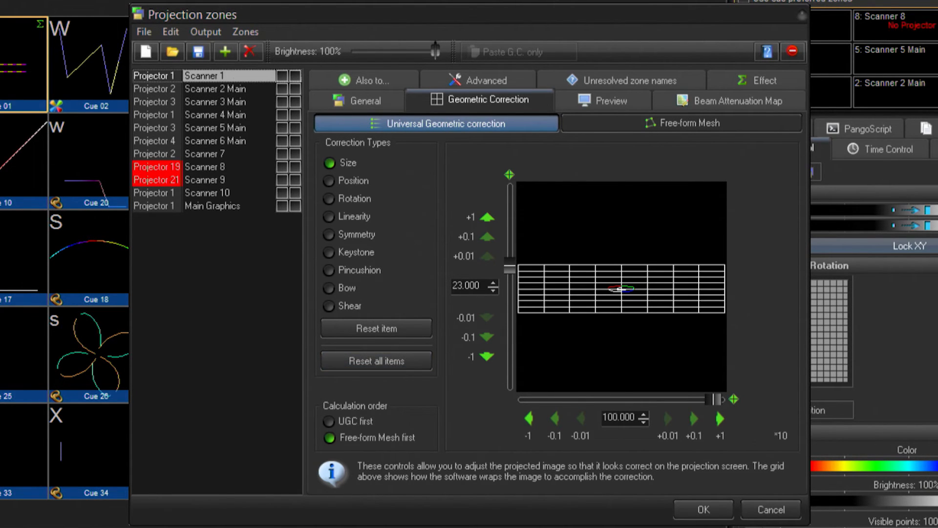
pyautogui.moveTo(585, 147)
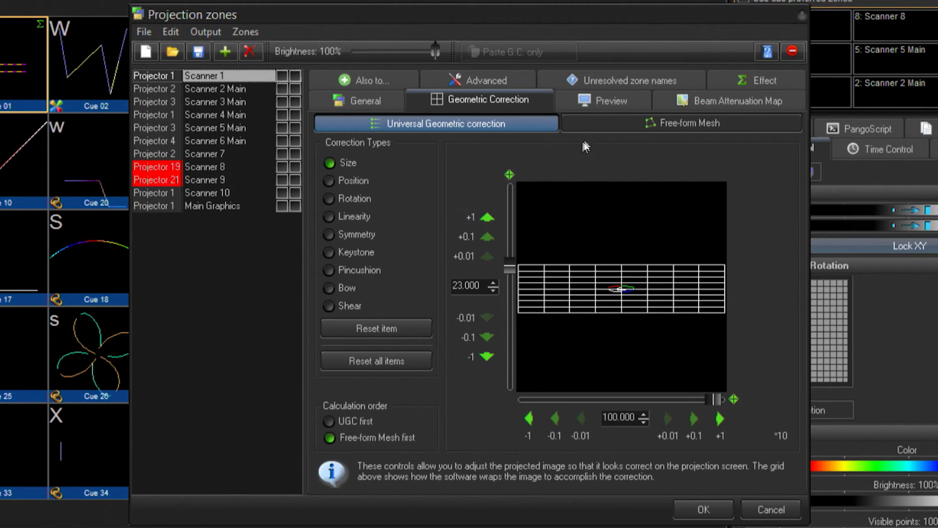
pyautogui.moveTo(486, 139)
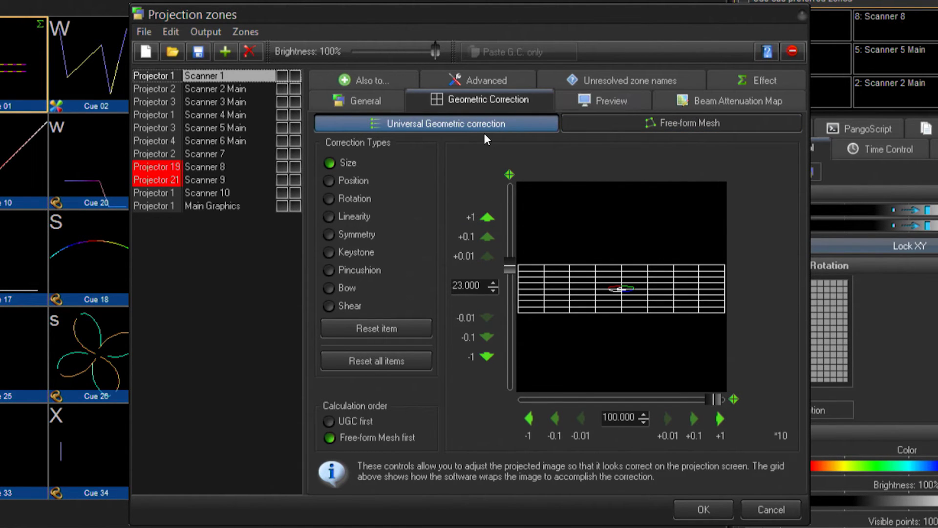
pyautogui.moveTo(652, 490)
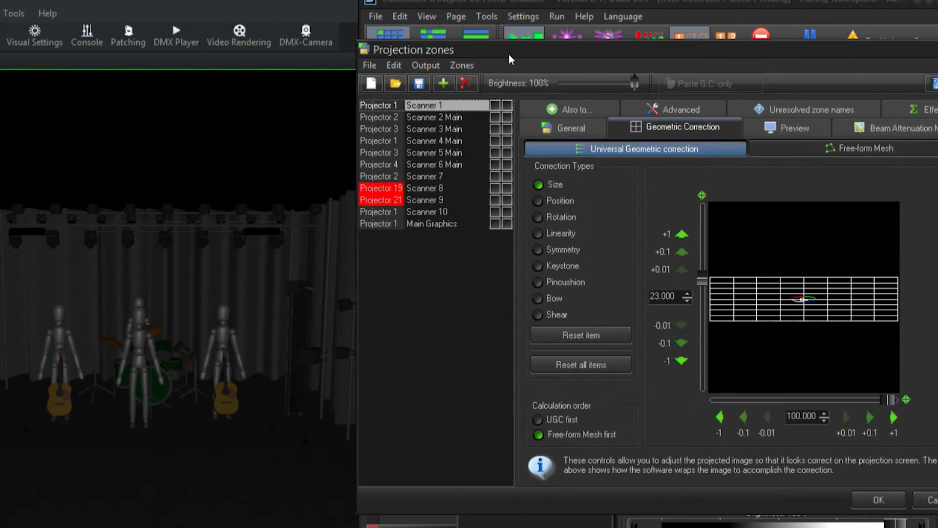
# - Preview a scanner zone's output in the visualizer, stop it, and close Projection zones
pyautogui.click(494, 105)
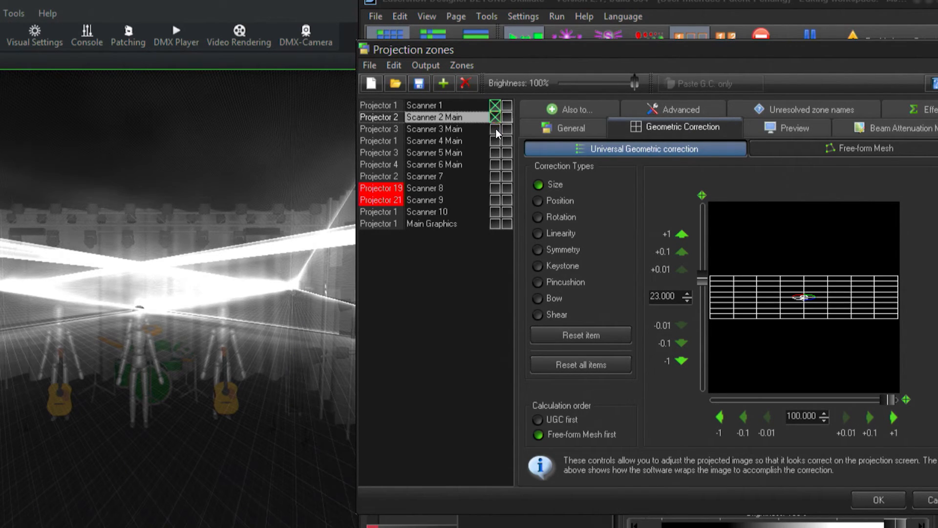
pyautogui.click(496, 140)
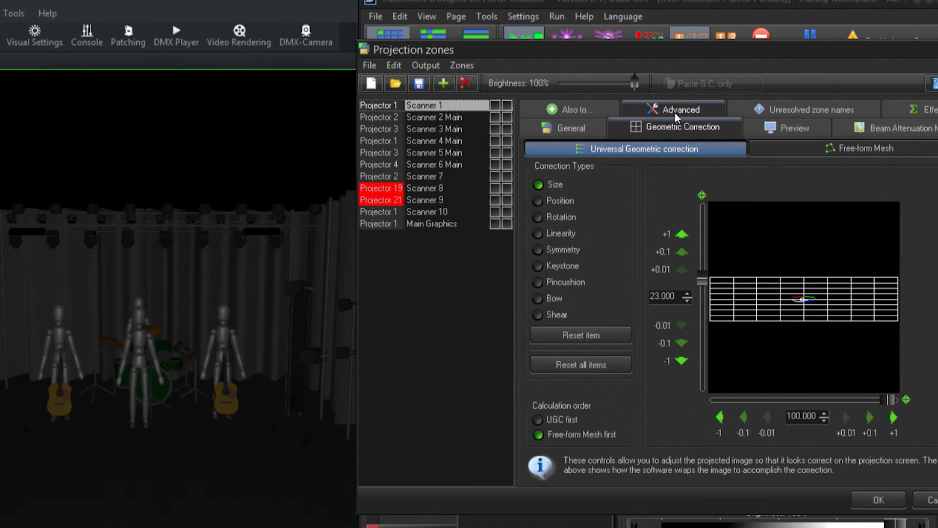
pyautogui.click(673, 109)
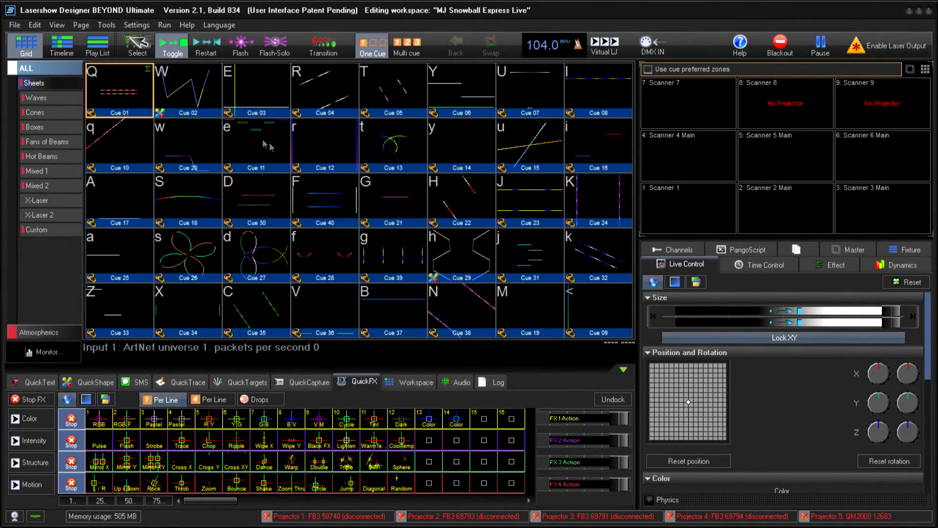
# - Route all Sheets page cues to Scanner 1 and Scanners 2, 3, 4 Main via cue properties
pyautogui.click(119, 90)
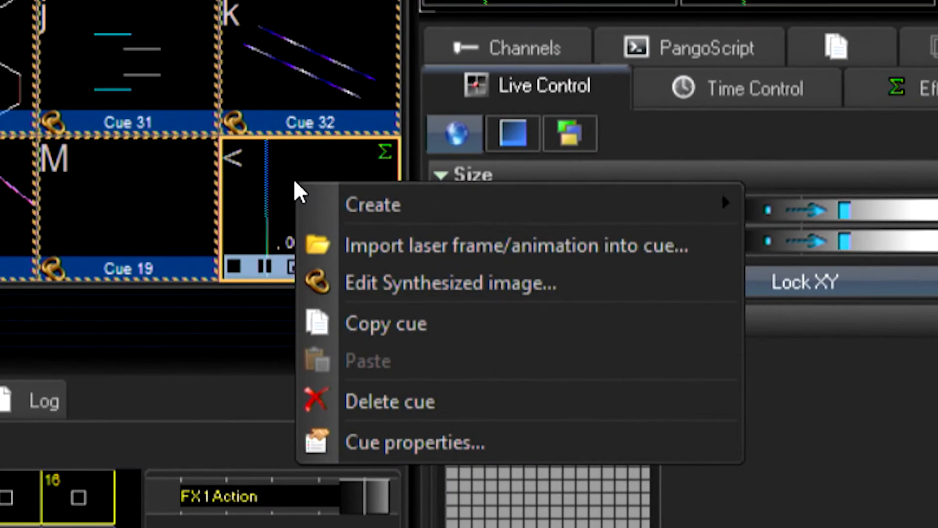
pyautogui.click(414, 443)
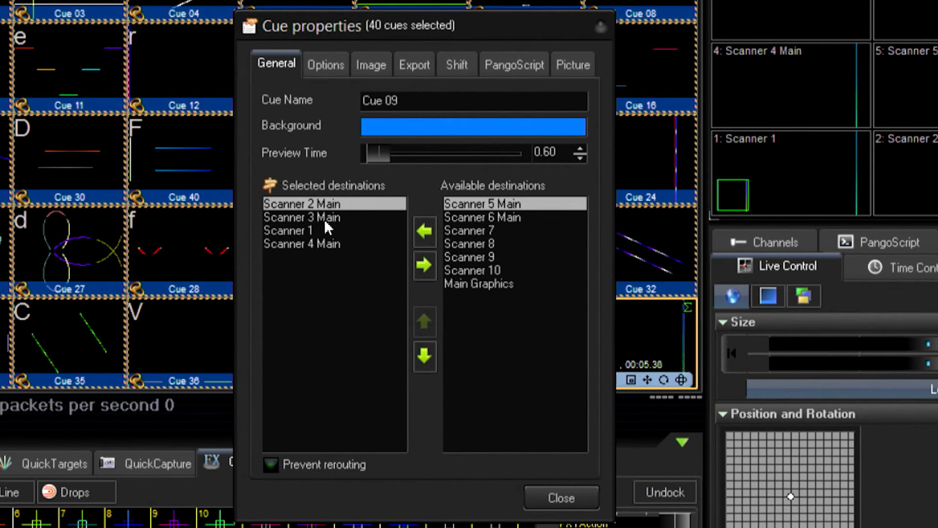
pyautogui.click(301, 243)
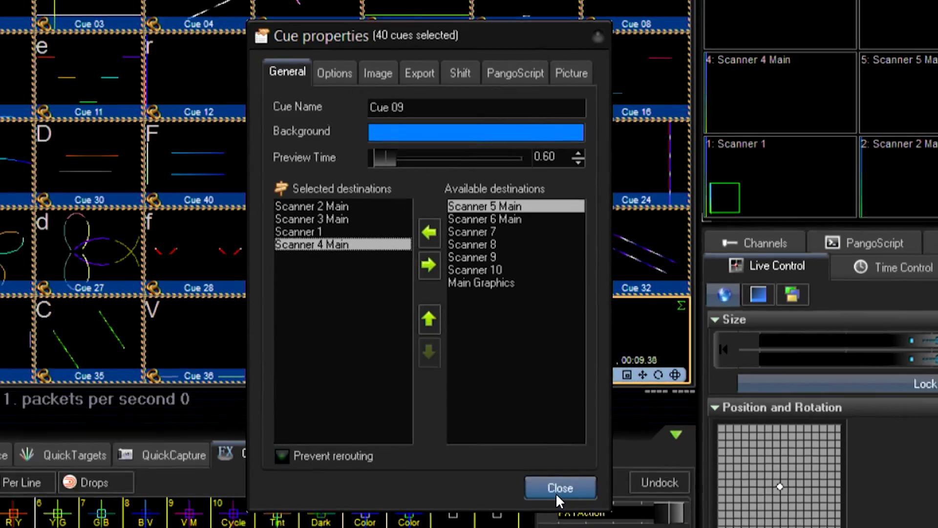
pyautogui.click(560, 487)
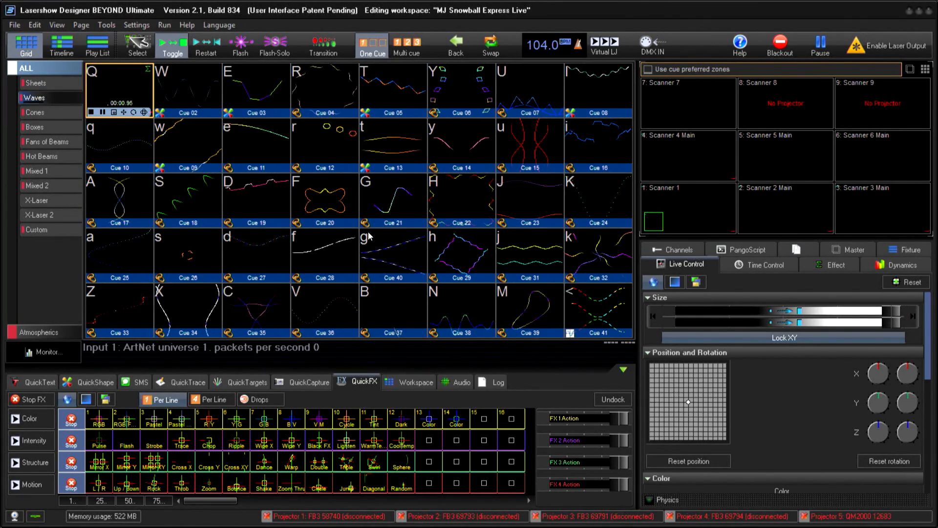
# - Route all Waves page cues to Scanner 1 and Scanners 2, 3, 4 Main via cue properties
pyautogui.click(599, 306)
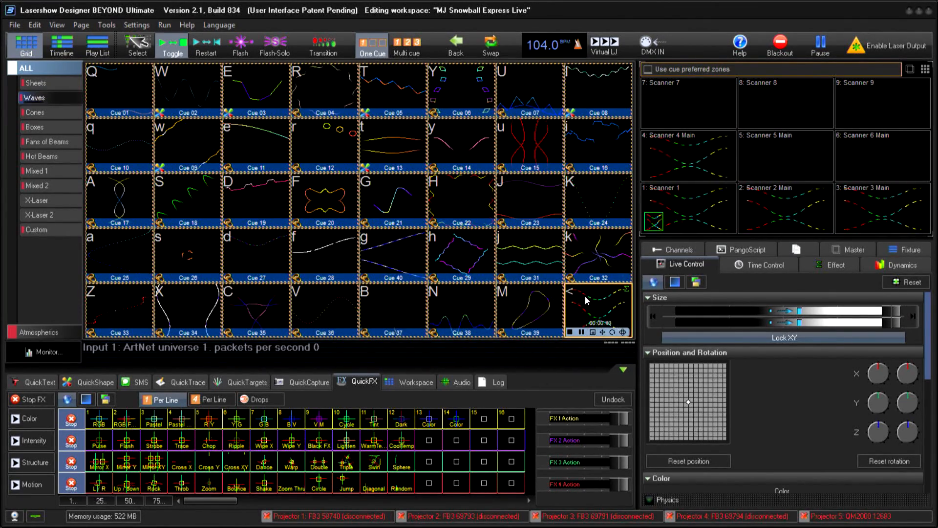
pyautogui.rightClick(585, 300)
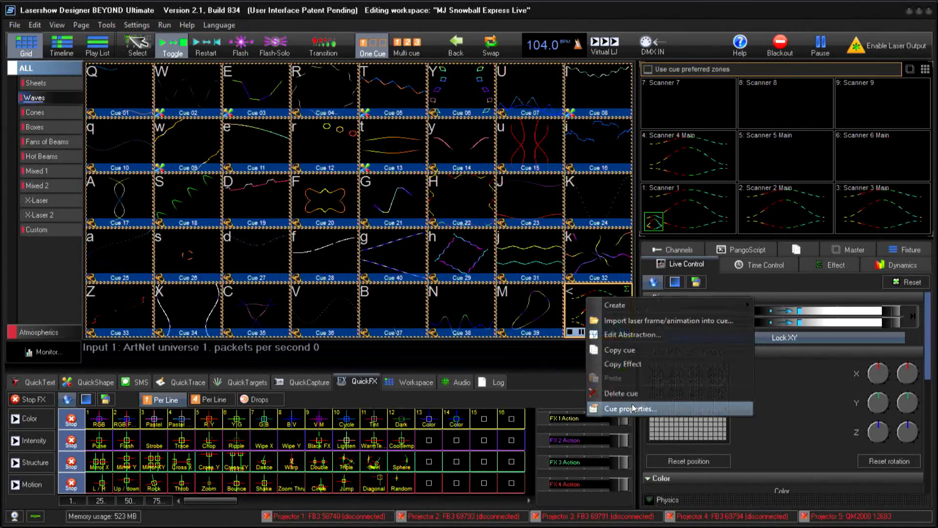
pyautogui.click(631, 408)
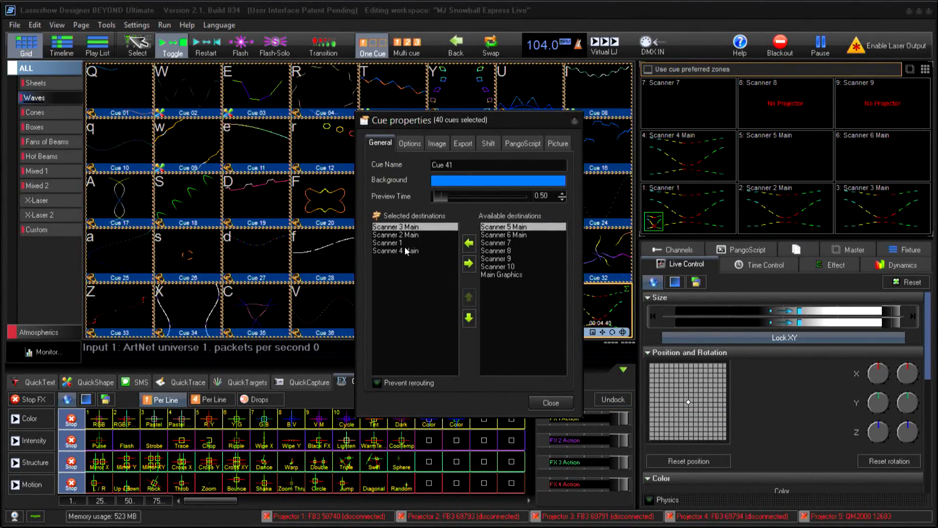
pyautogui.click(551, 402)
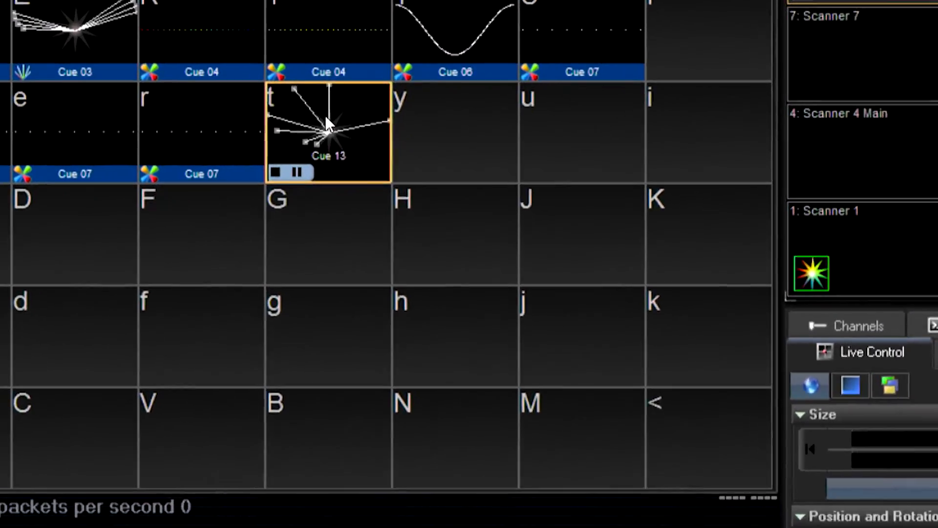
# - Copy Cue 13's beam sequence into QuickTargets for editing
pyautogui.rightClick(328, 125)
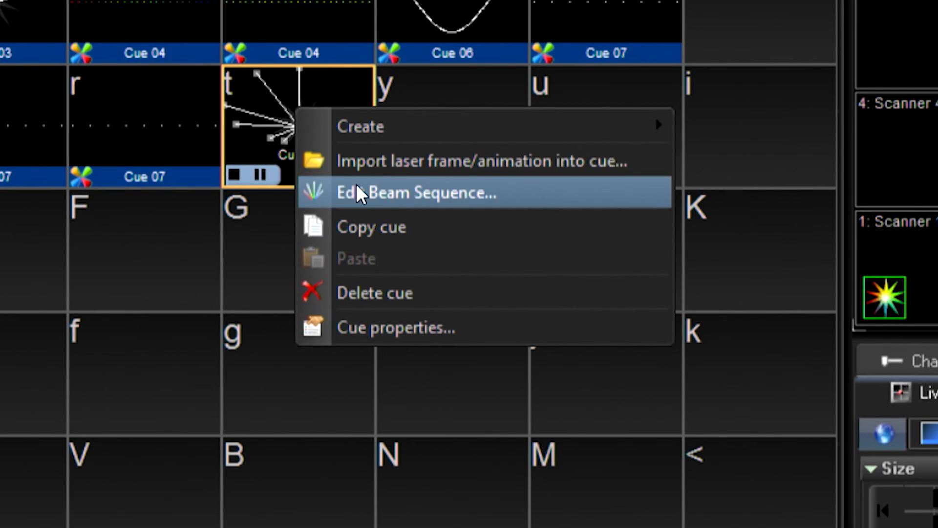
pyautogui.click(417, 192)
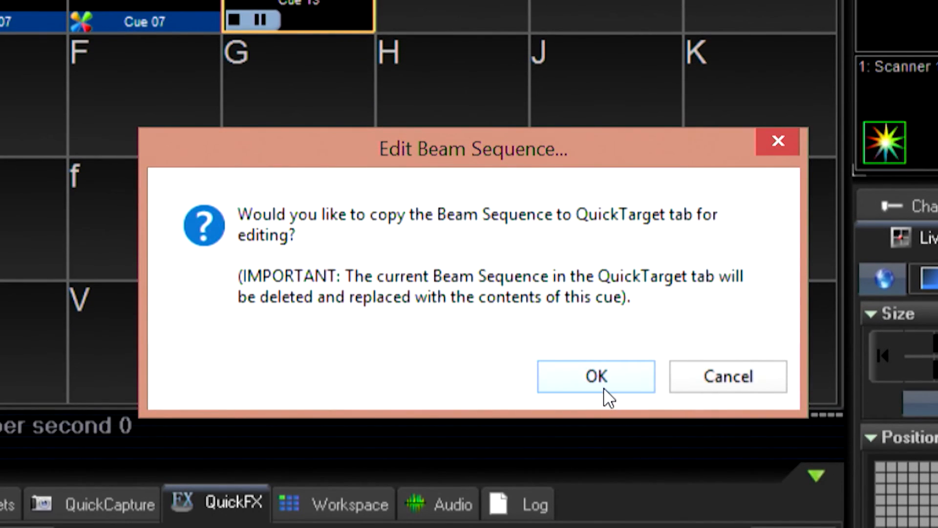
pyautogui.click(596, 376)
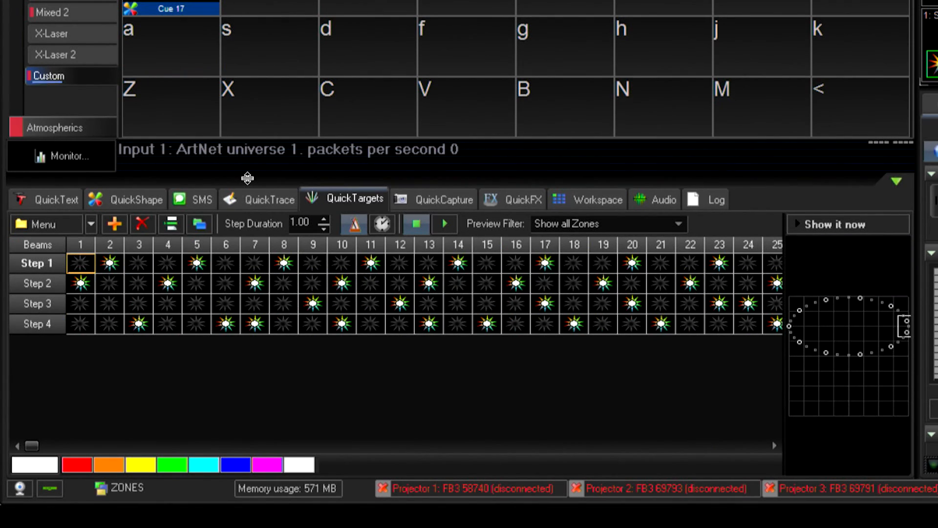
pyautogui.moveTo(400, 172)
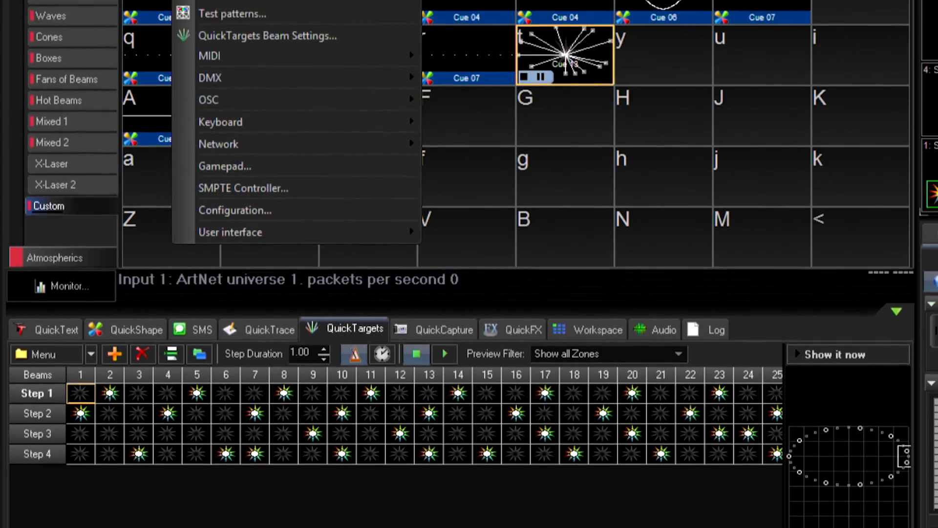
# - Set beams 1–8 to destination Scanner 1 in QuickTargets Beam Settings
pyautogui.click(267, 35)
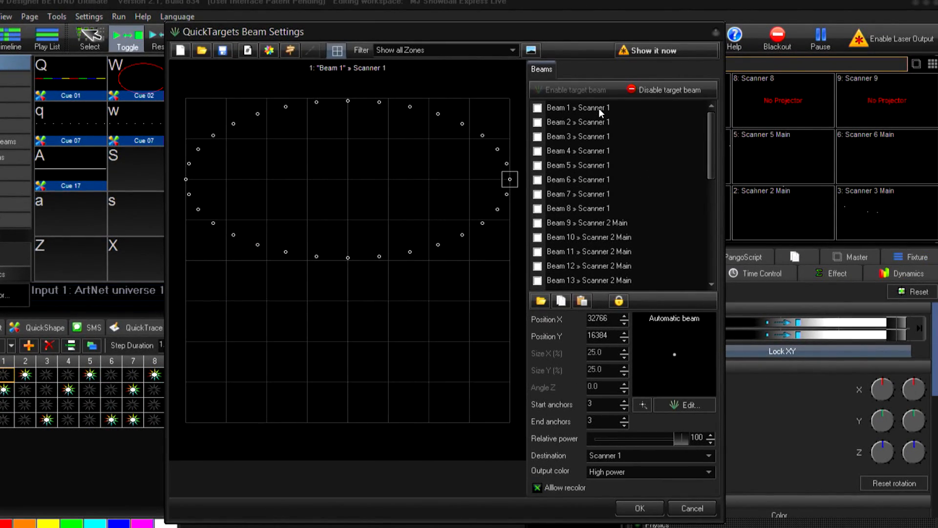
pyautogui.click(596, 107)
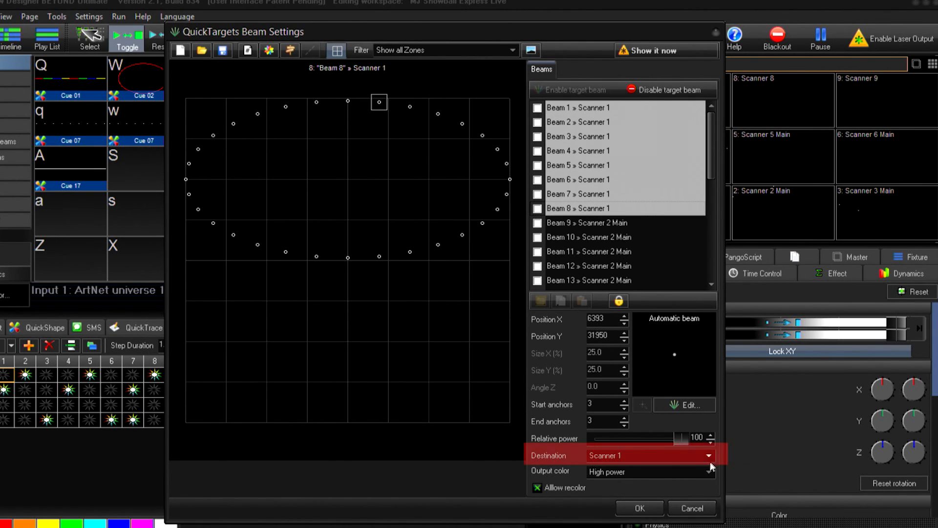
pyautogui.click(709, 455)
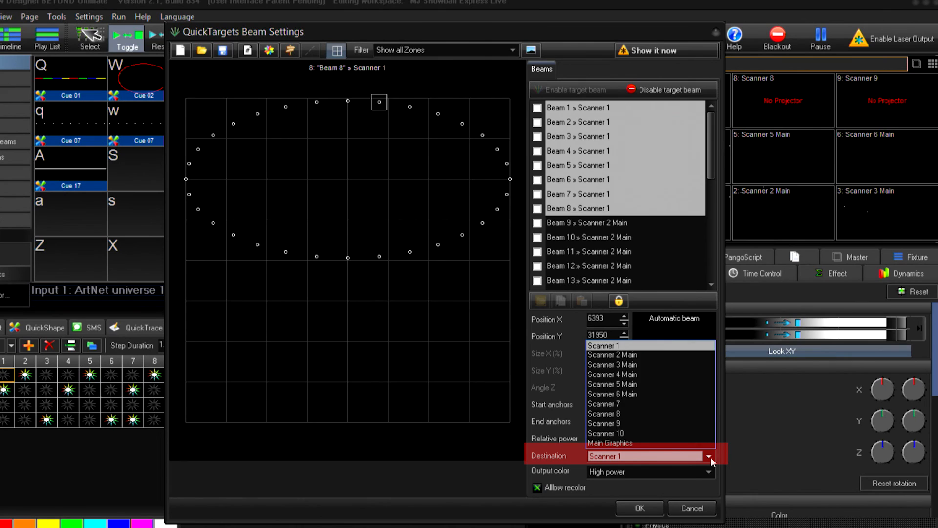
pyautogui.click(617, 223)
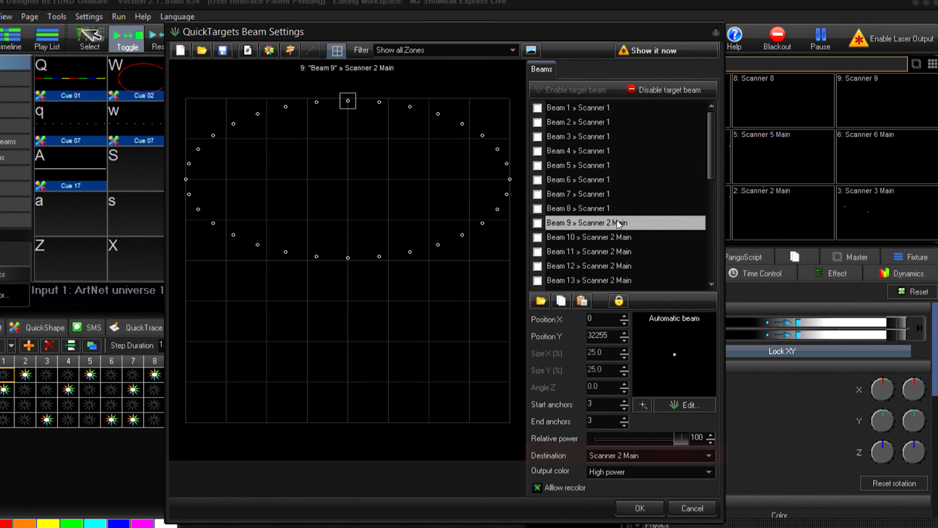
pyautogui.scroll(-3)
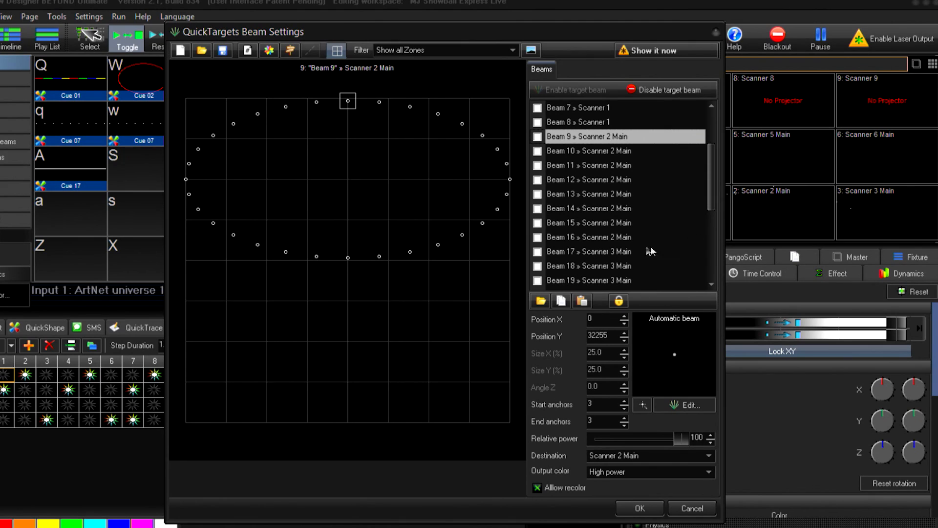
# - Set beams 9–16 to destination Scanner 2 Main and move on to beam 17
pyautogui.click(588, 237)
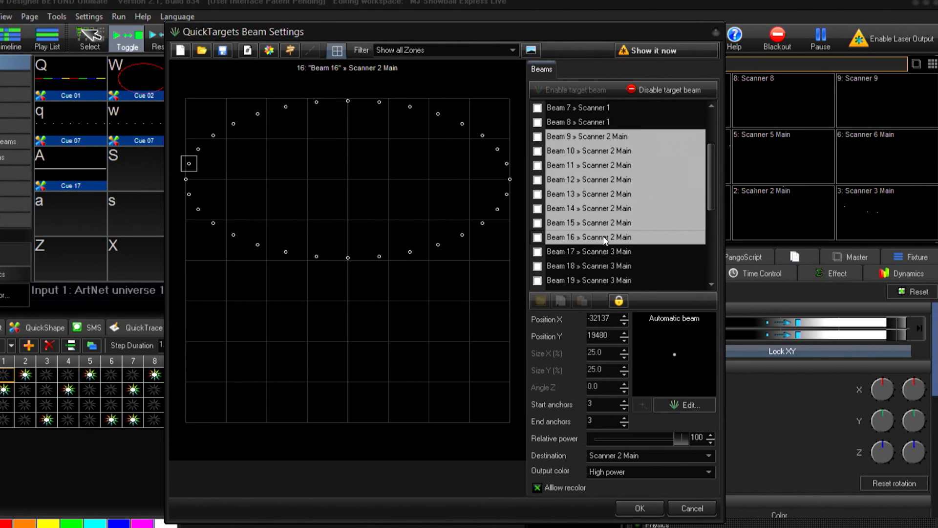
pyautogui.click(709, 455)
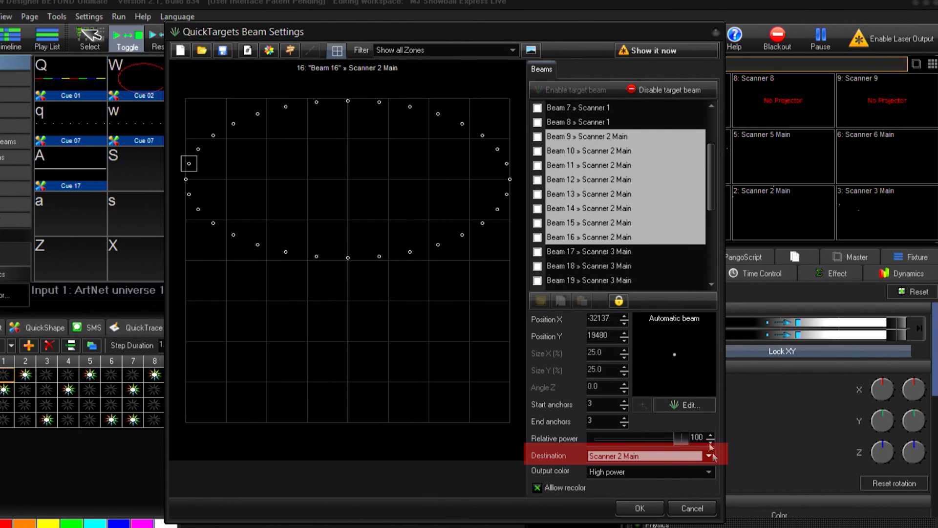
pyautogui.click(612, 251)
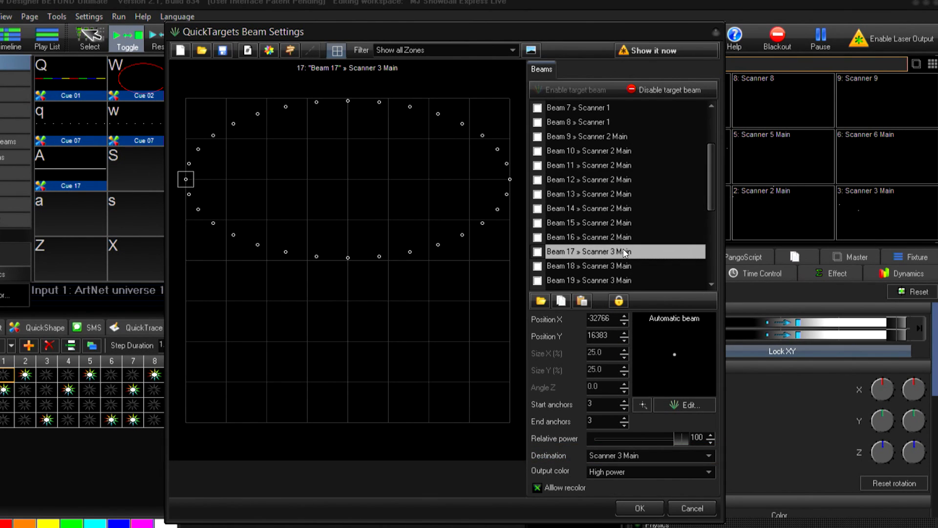
pyautogui.scroll(-3)
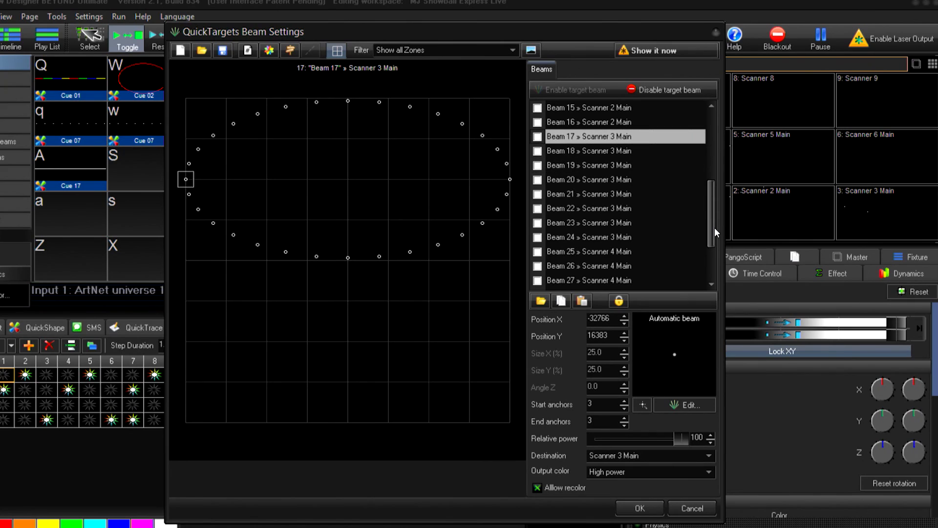